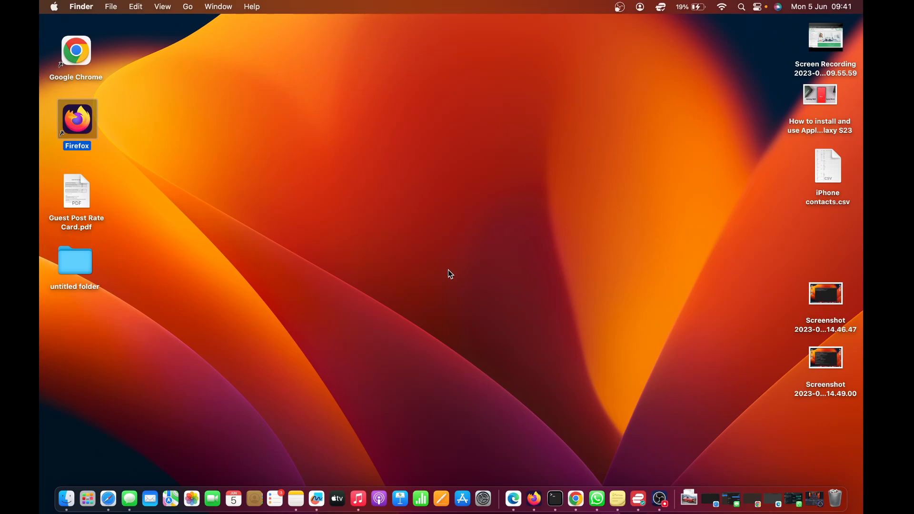
mouse_move(99, 434)
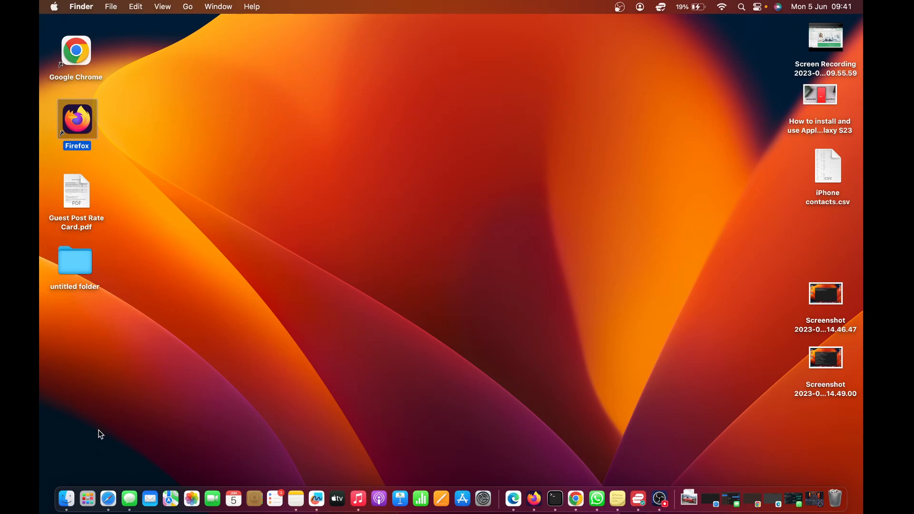
Bring up a new Finder window on the Recents list from the Dock.
click(66, 499)
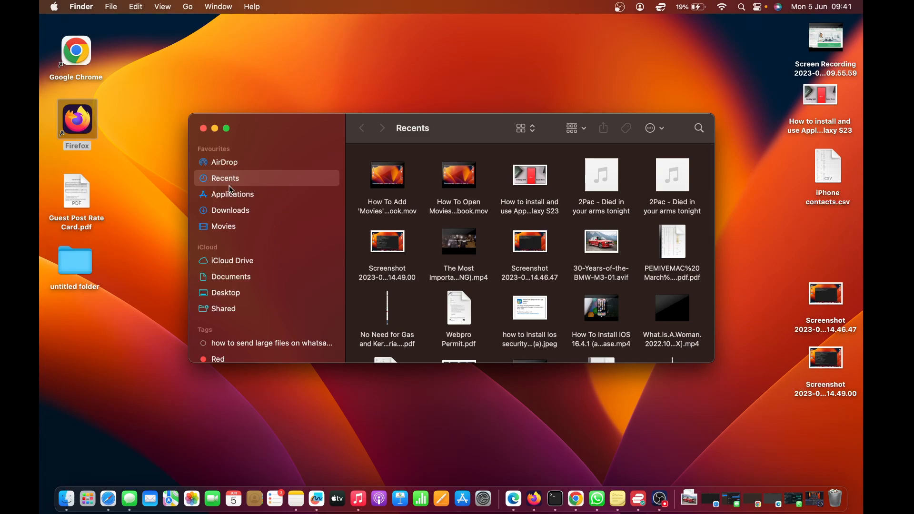
mouse_move(256, 186)
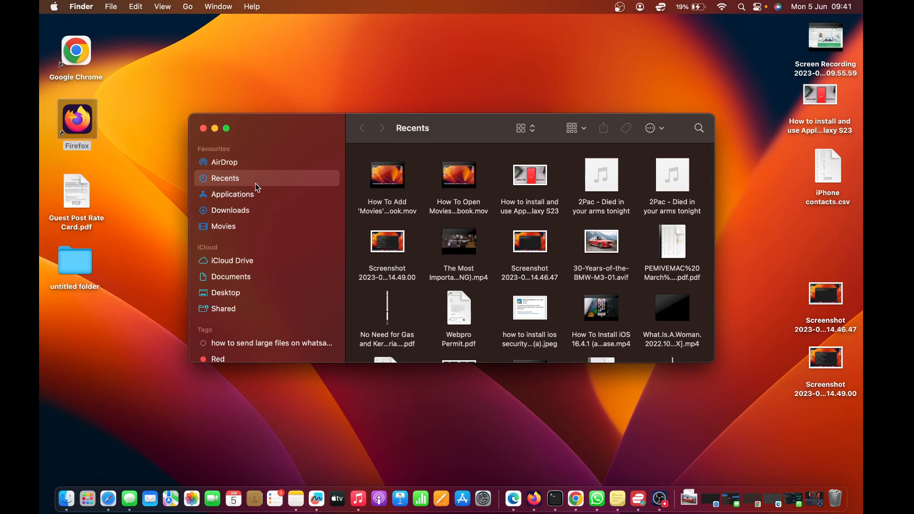
mouse_move(479, 139)
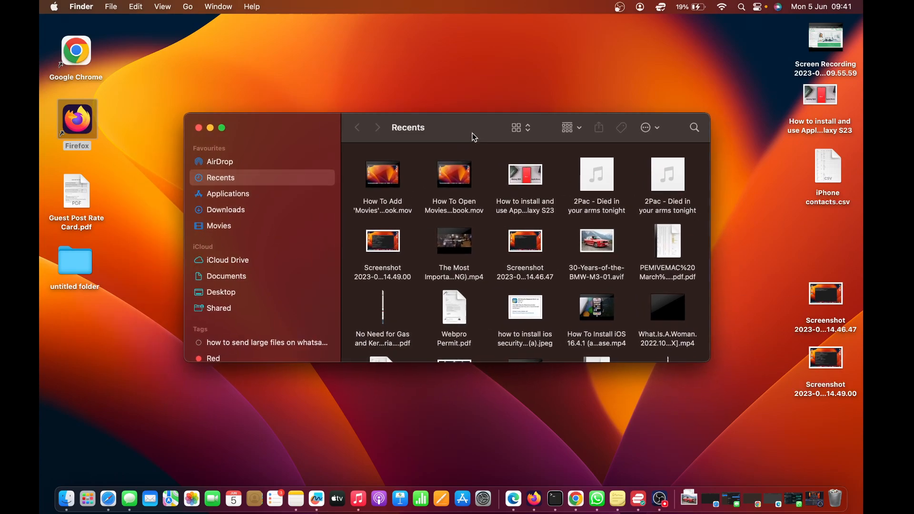
mouse_move(447, 130)
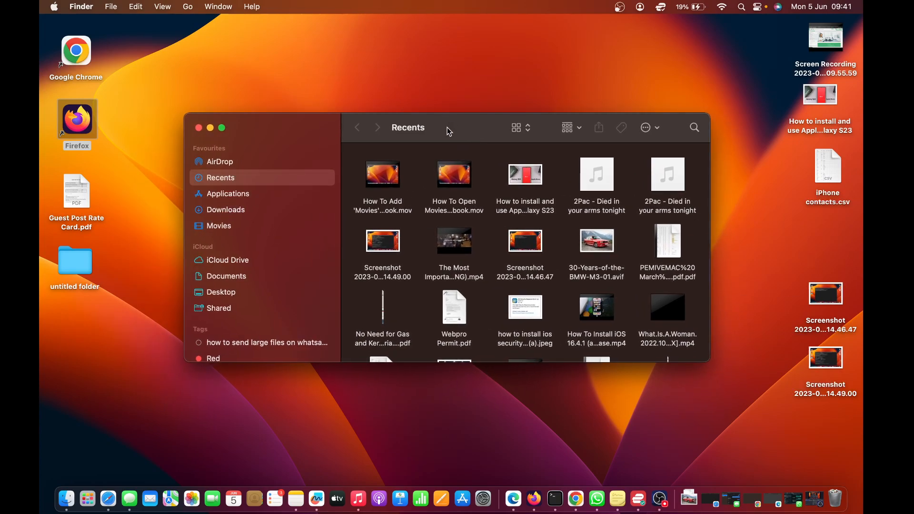
mouse_move(80, 7)
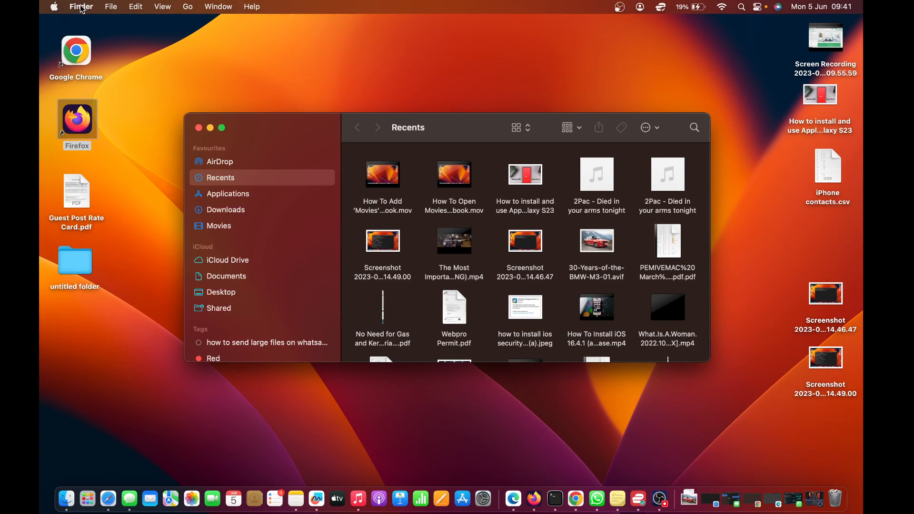
In Finder Settings > Sidebar, tick the chris home folder under Favourites.
click(80, 7)
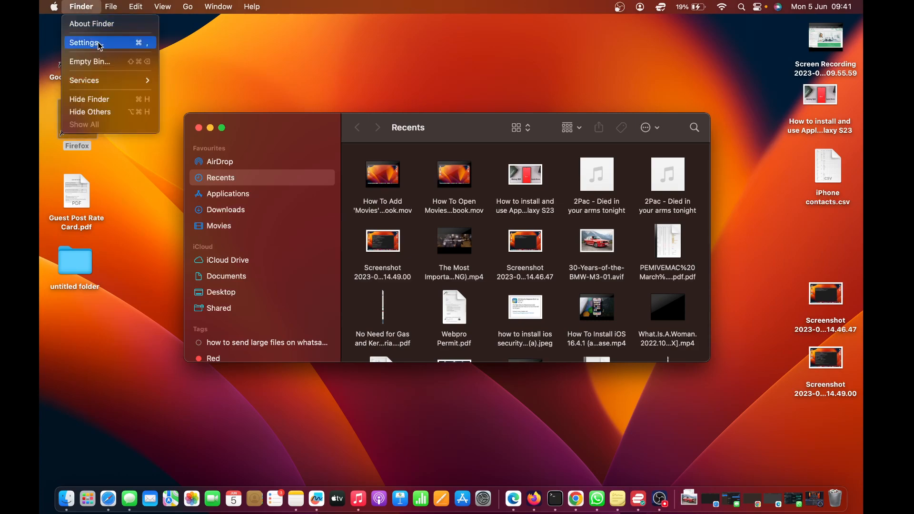
click(84, 42)
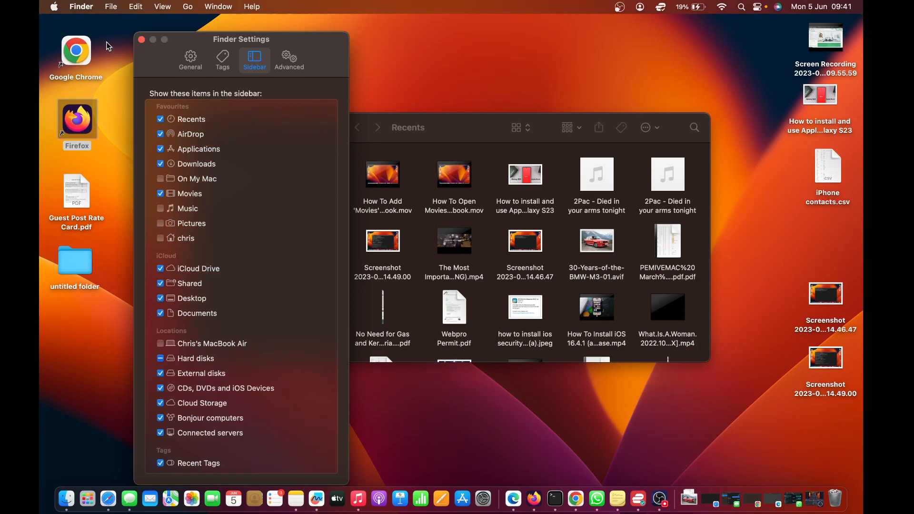
mouse_move(223, 49)
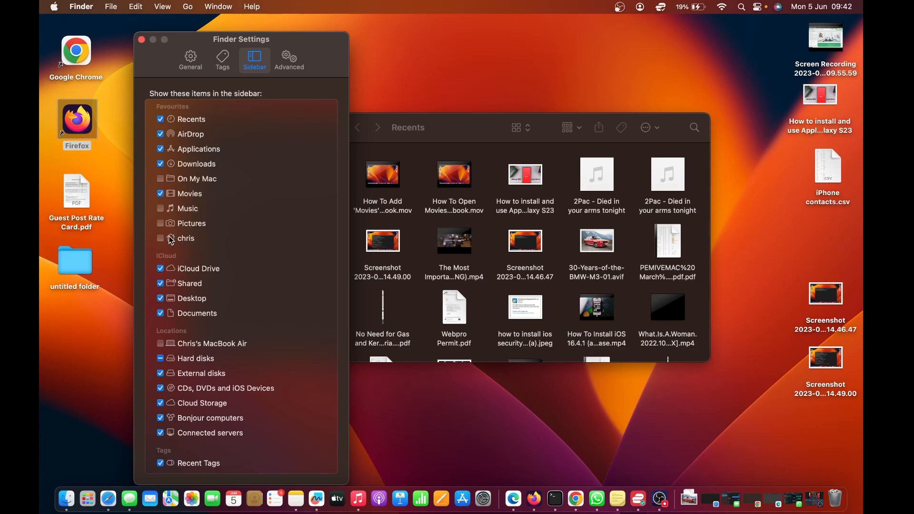
mouse_move(173, 242)
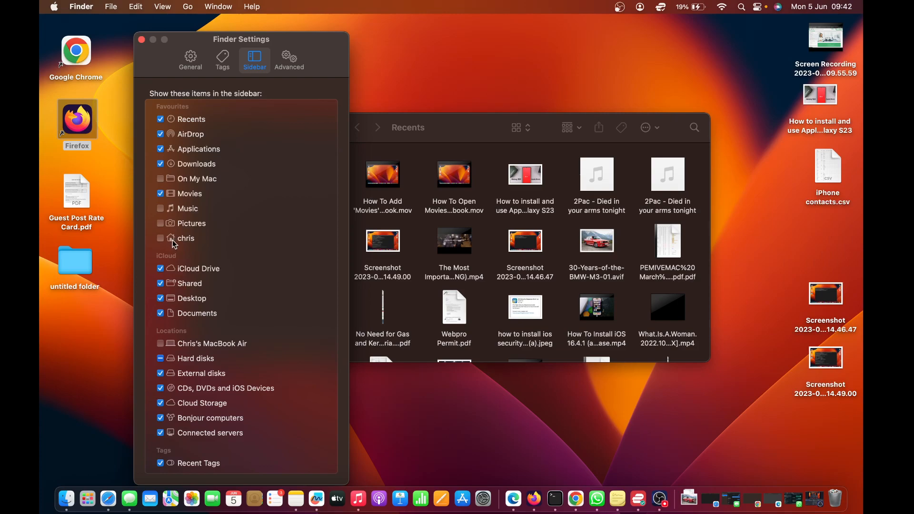
mouse_move(162, 241)
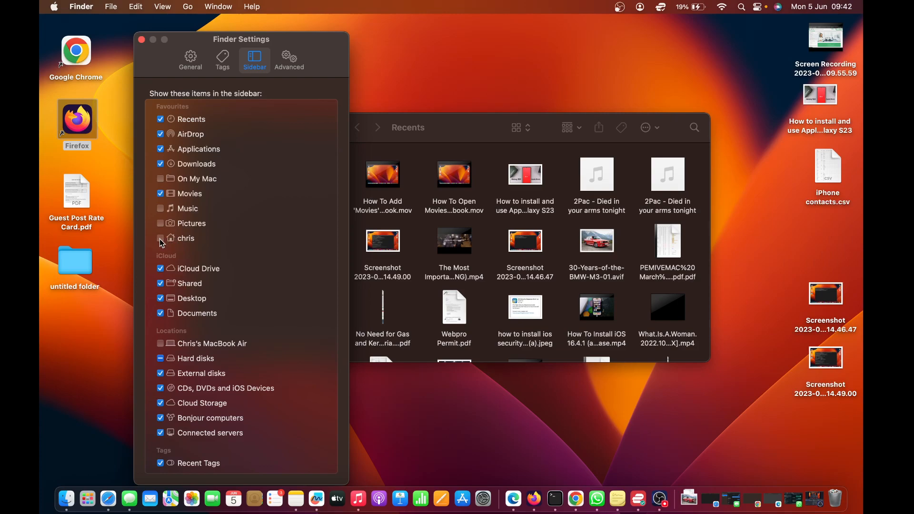
click(161, 238)
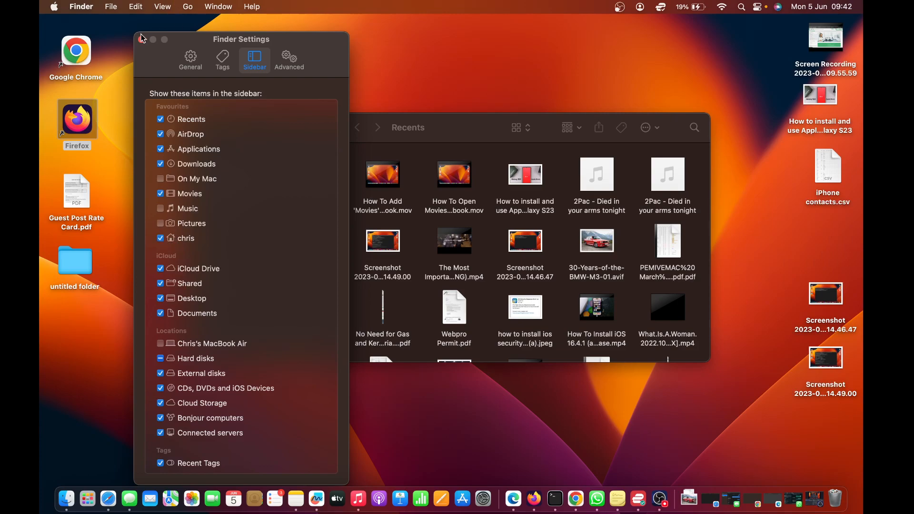
Dismiss Finder Settings and bring back a fresh Finder window from the Dock.
click(141, 39)
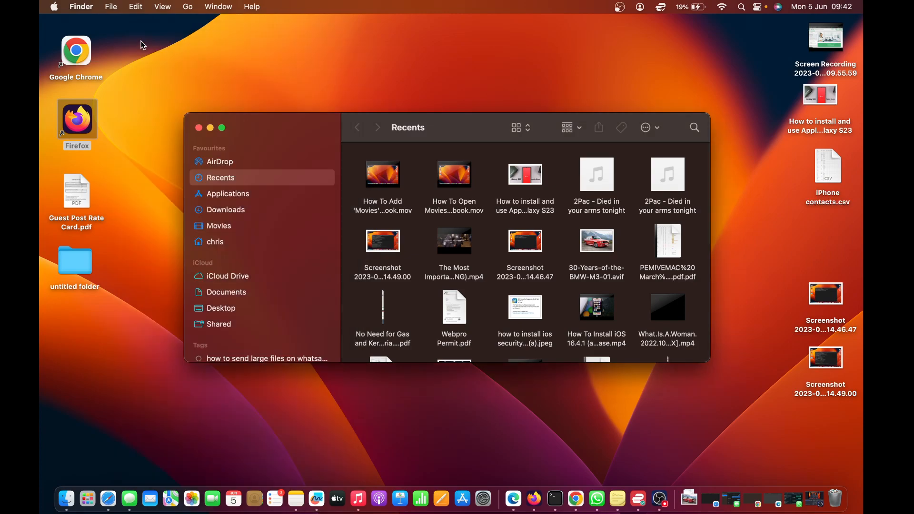
mouse_move(222, 248)
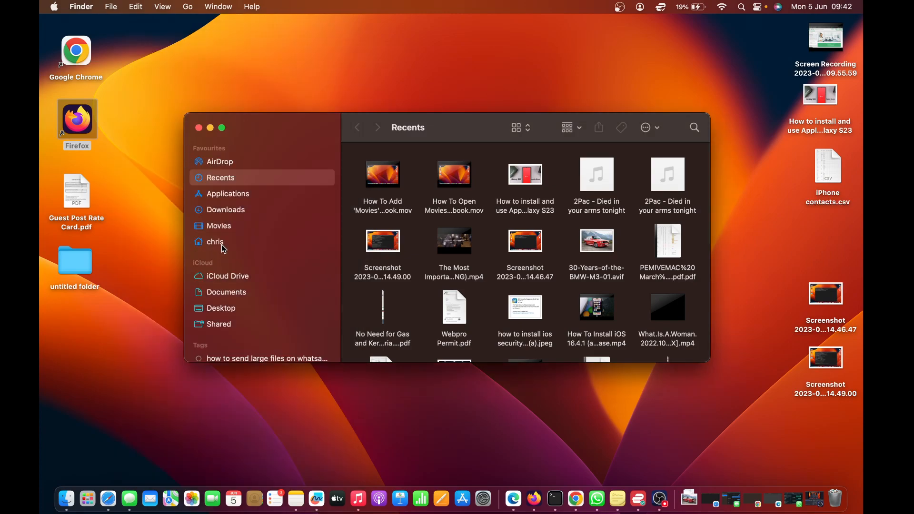
click(215, 241)
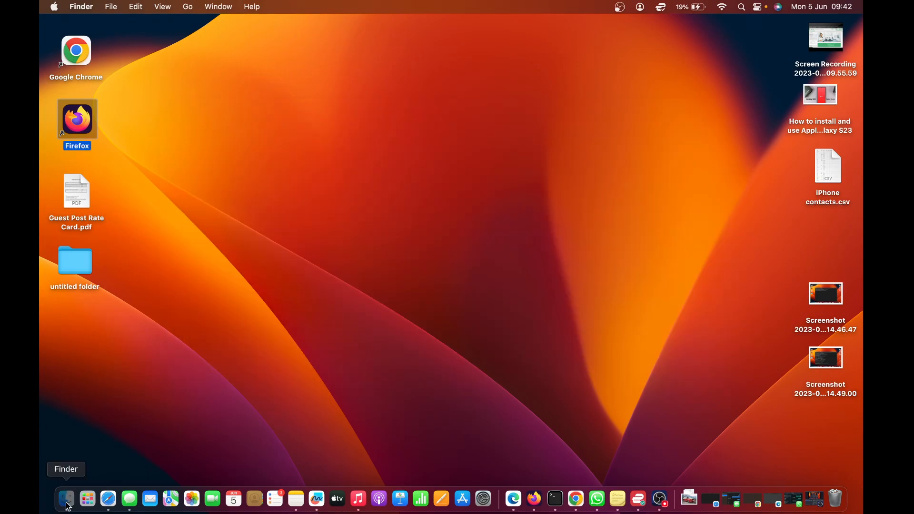
click(65, 498)
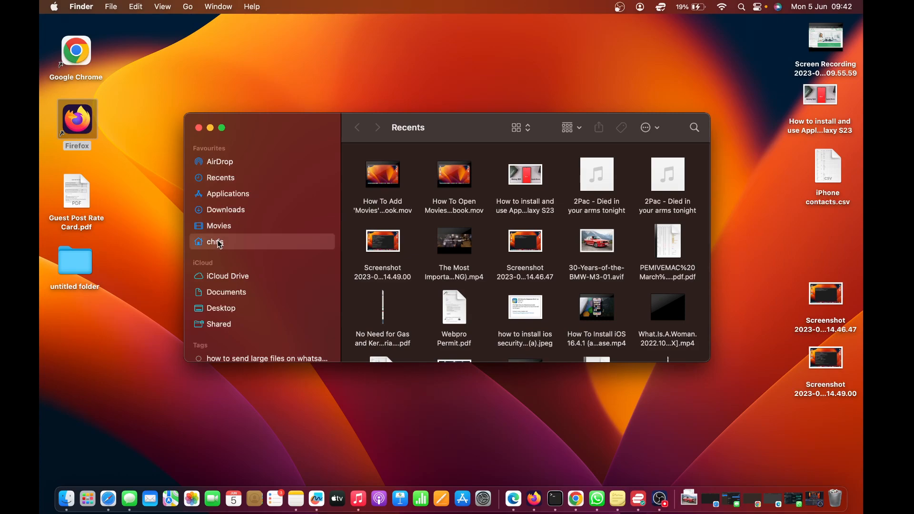
Show the chris home folder's contents from the sidebar, then leave the desktop clear.
click(215, 241)
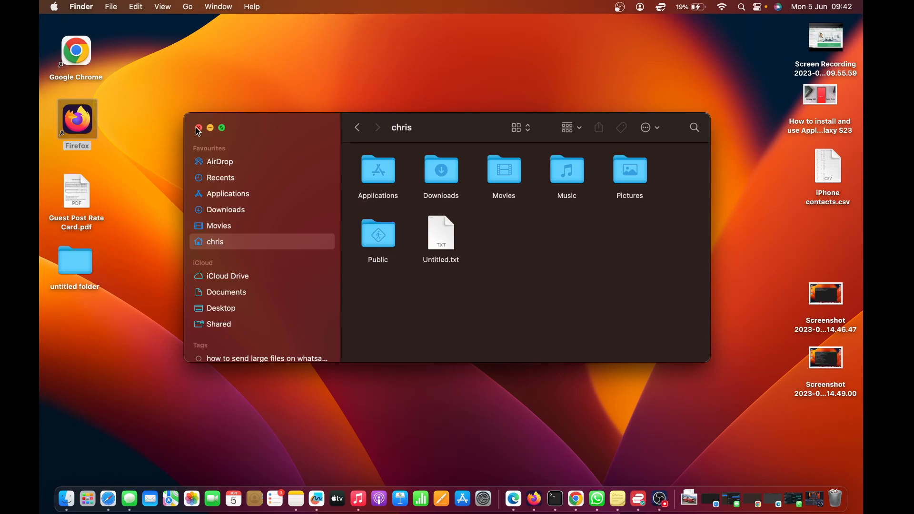
click(198, 127)
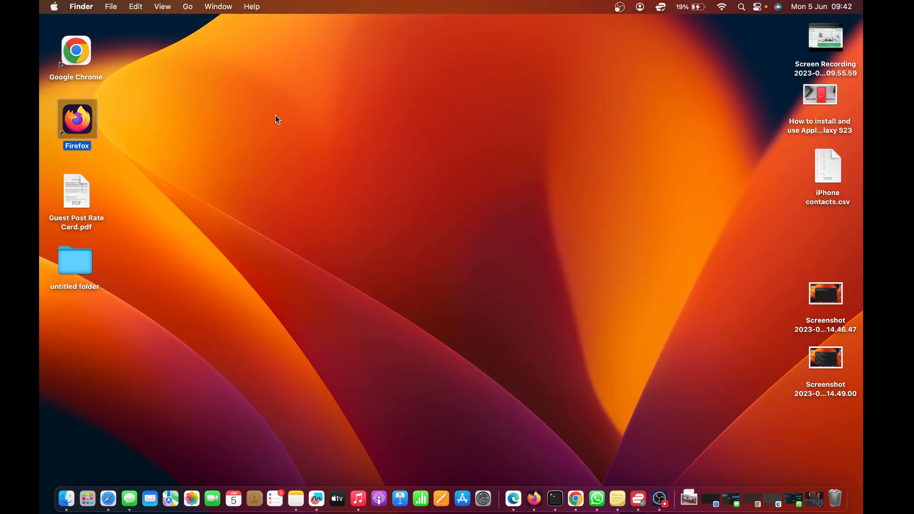
mouse_move(86, 484)
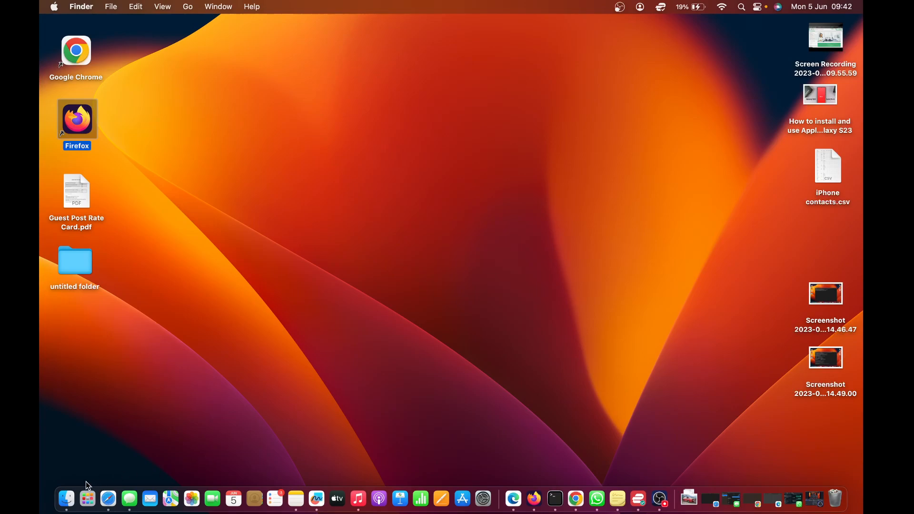
click(66, 498)
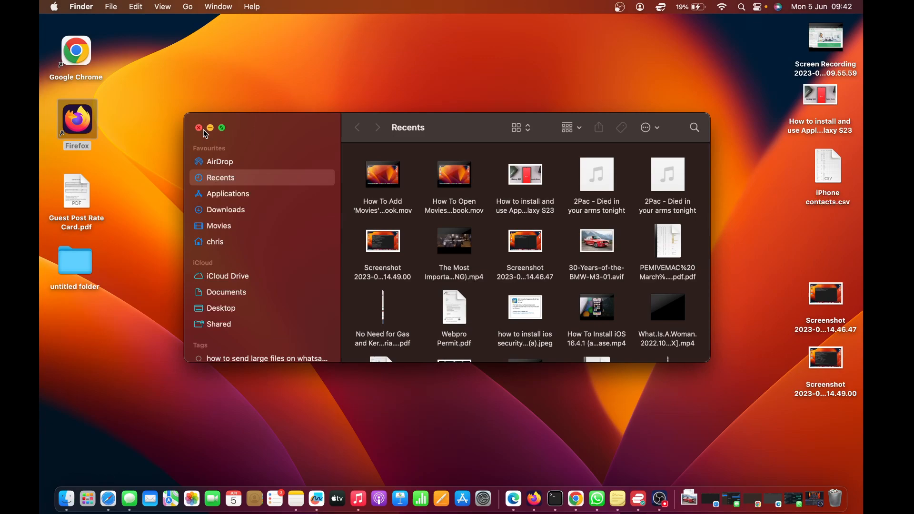
click(199, 128)
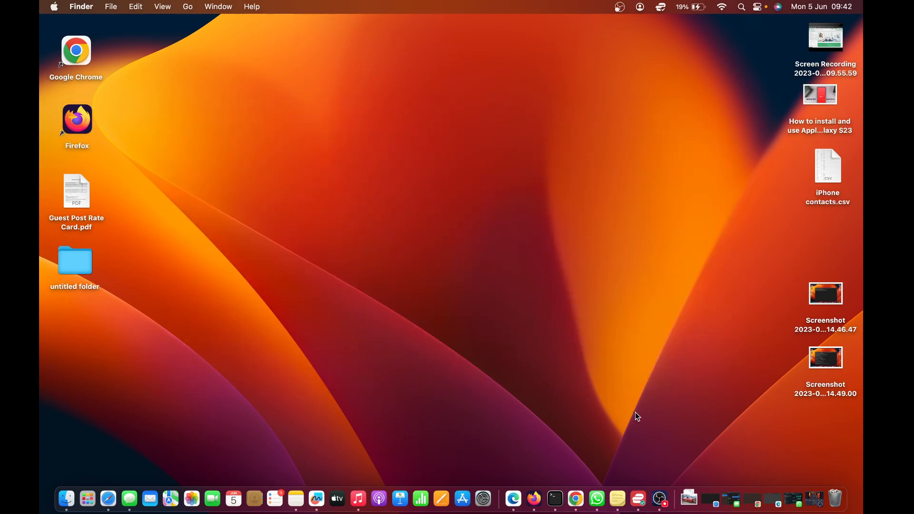